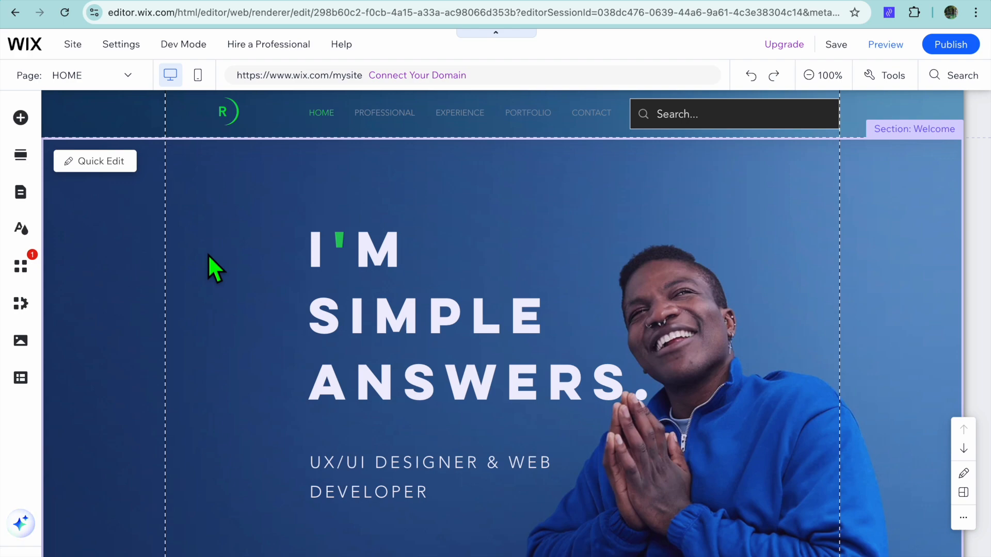
mouse_move(240, 250)
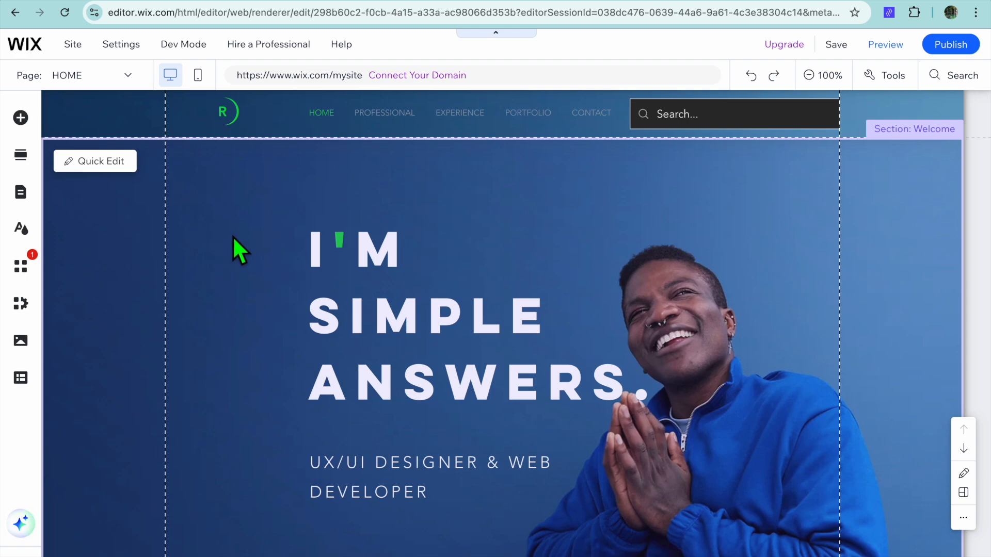
mouse_move(120, 228)
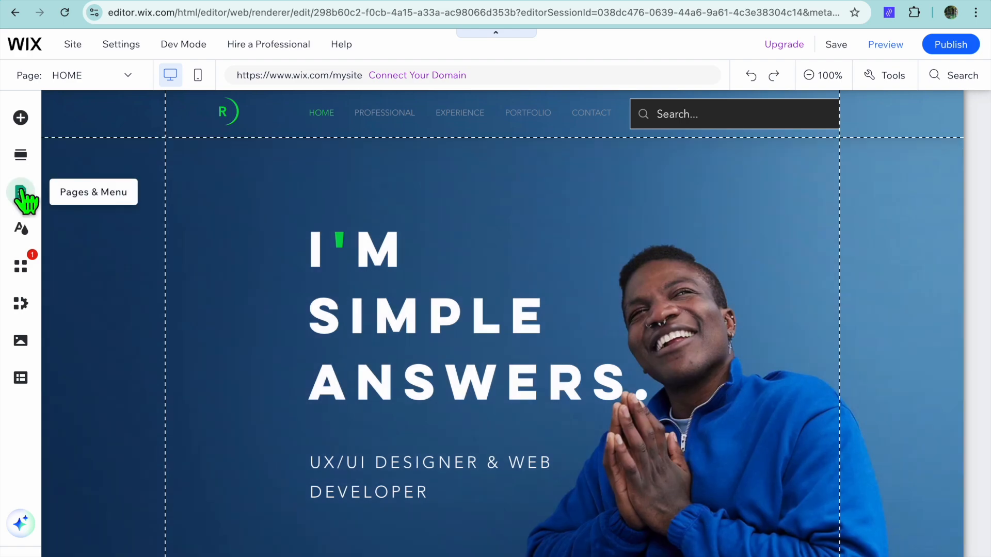
Show the Site Pages and Menu panel listing home, anchor, portfolio and blog entries
click(21, 191)
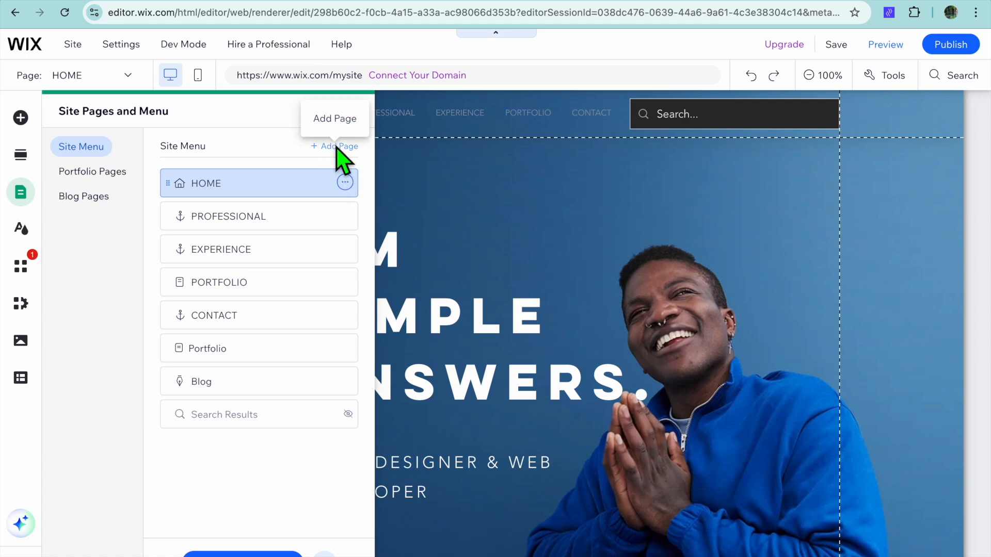
Start adding a page and browse the Services, Projects and General template categories
click(335, 146)
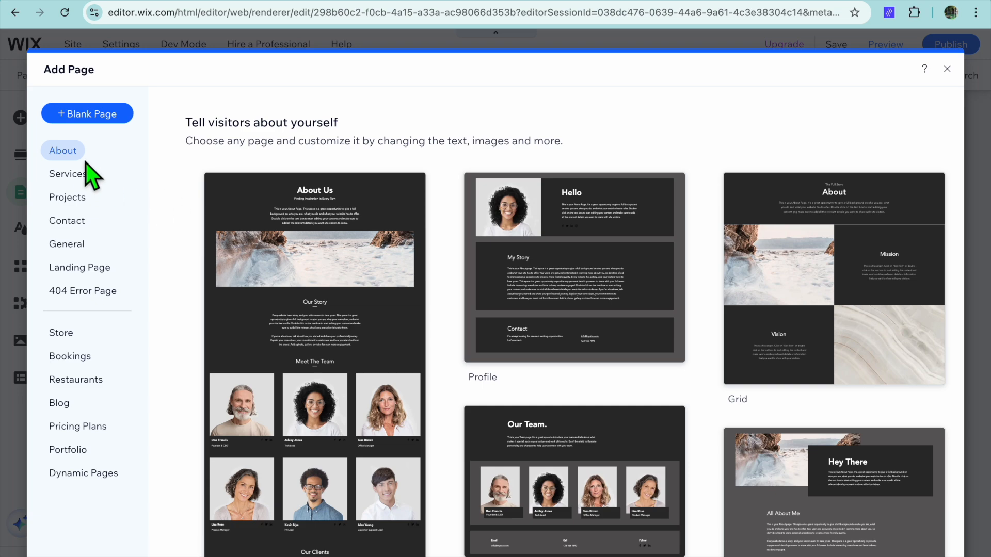
mouse_move(87, 179)
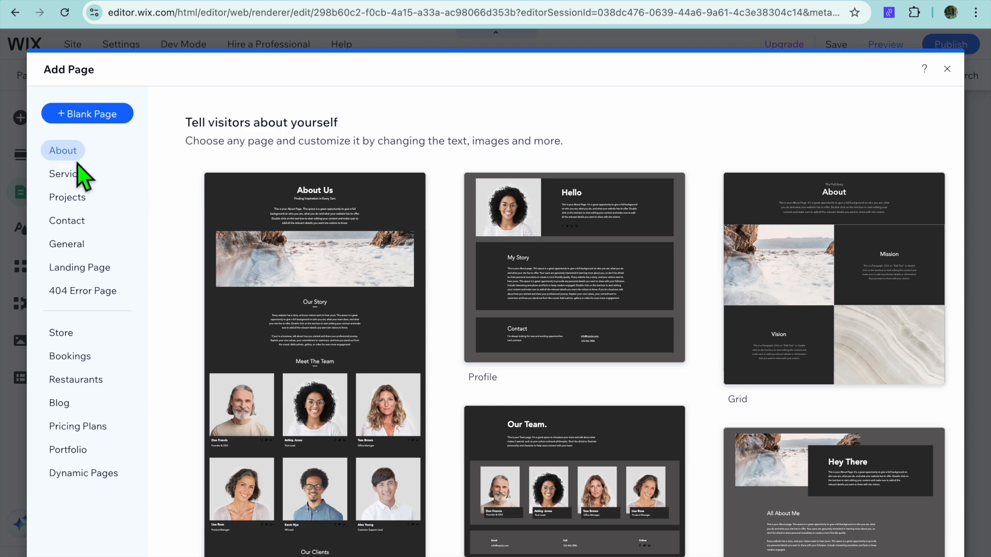
mouse_move(67, 174)
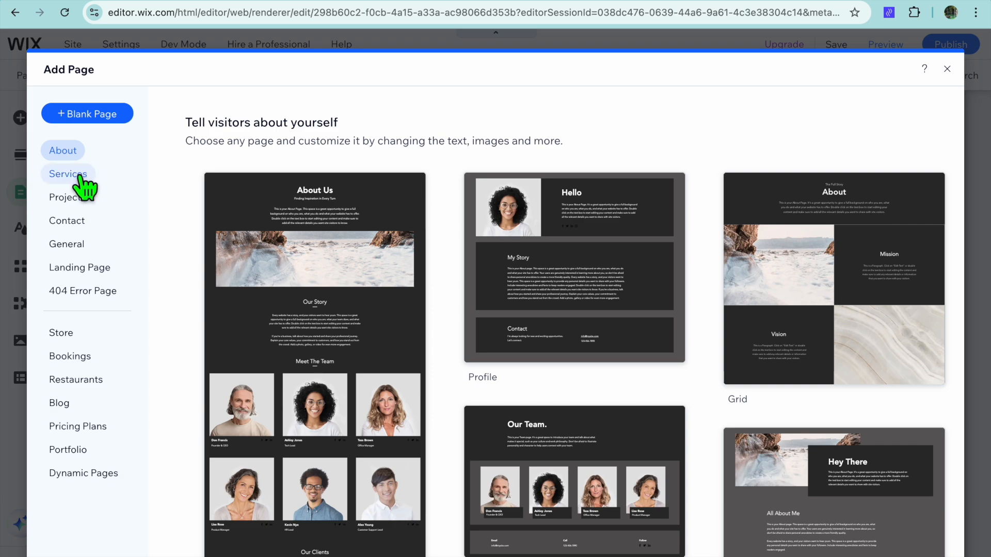
click(67, 174)
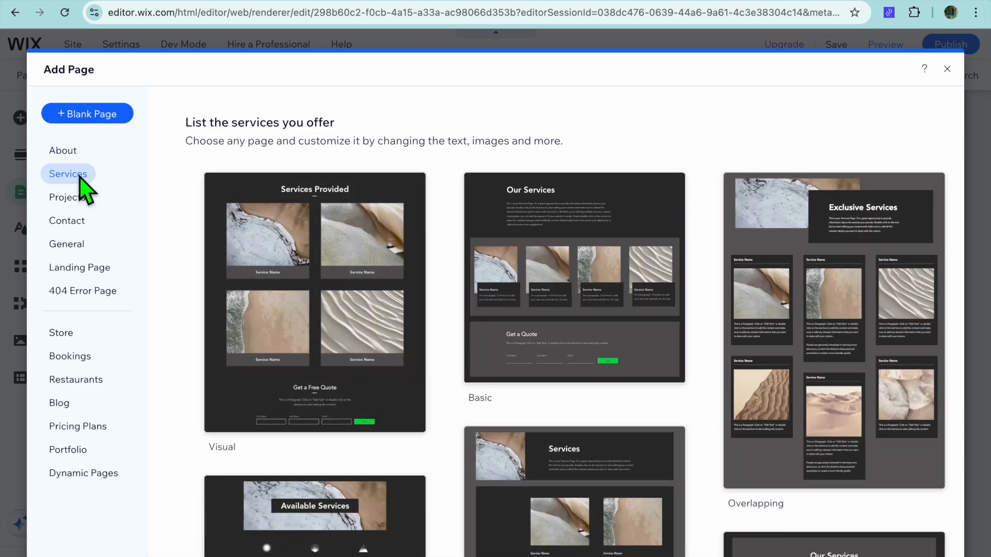
click(67, 197)
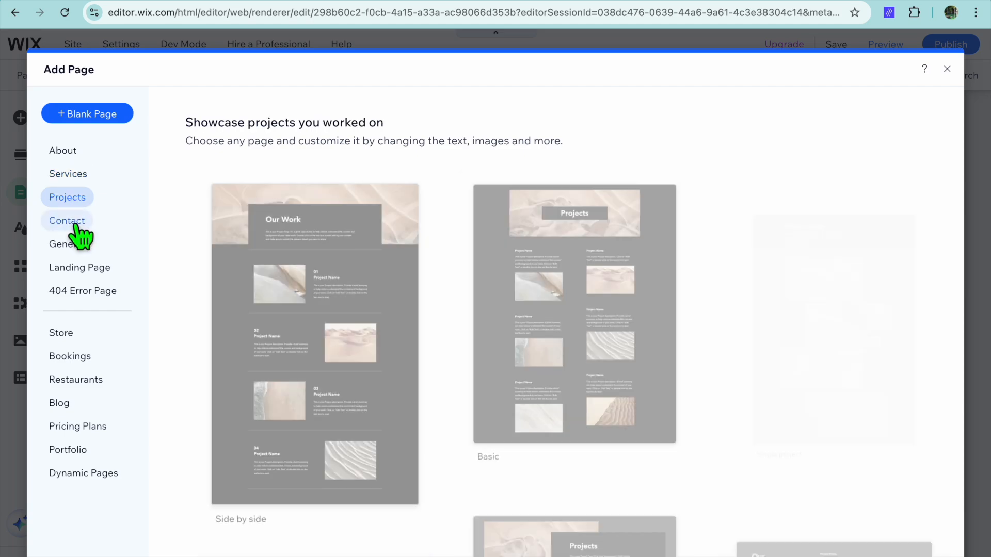
click(66, 245)
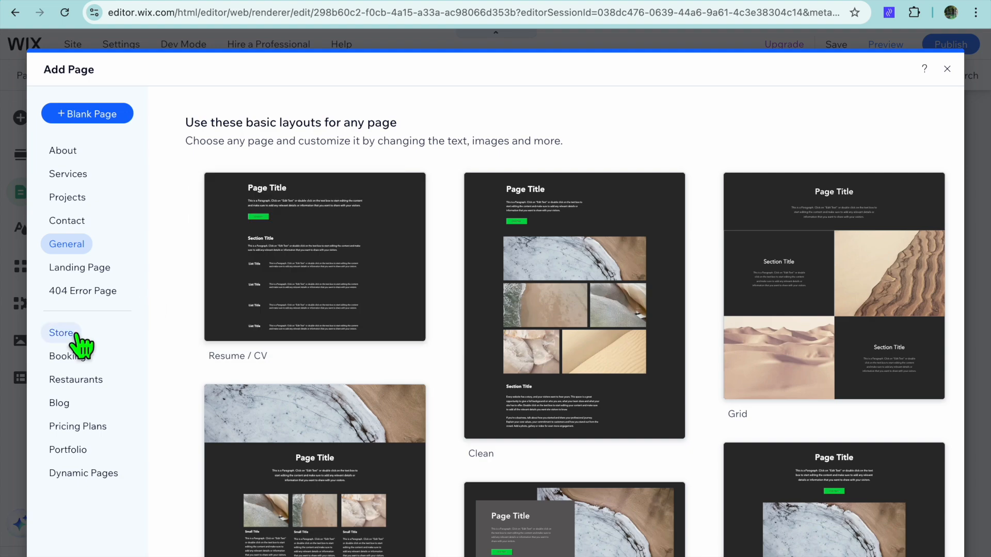
Browse the Landing Page, Store and Blog template categories
click(80, 267)
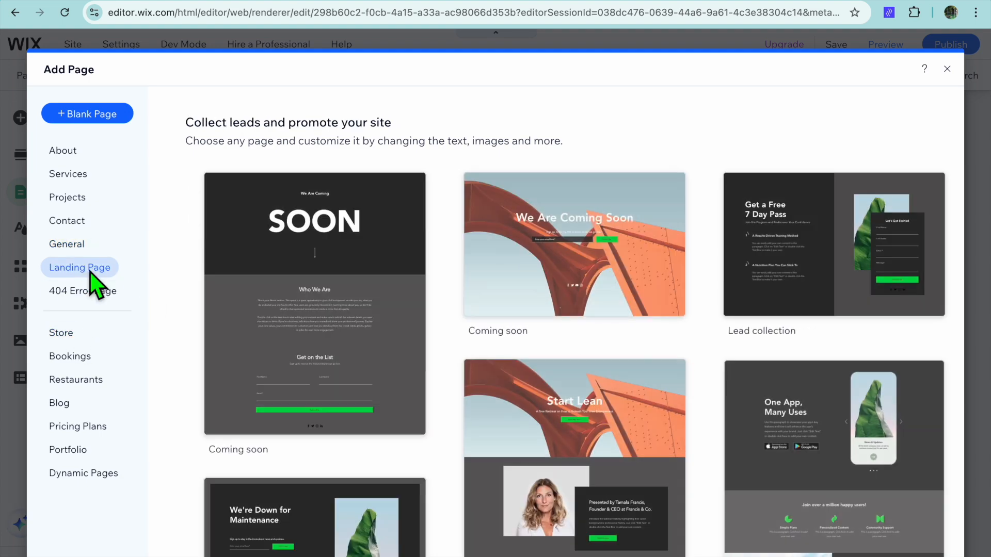
click(61, 333)
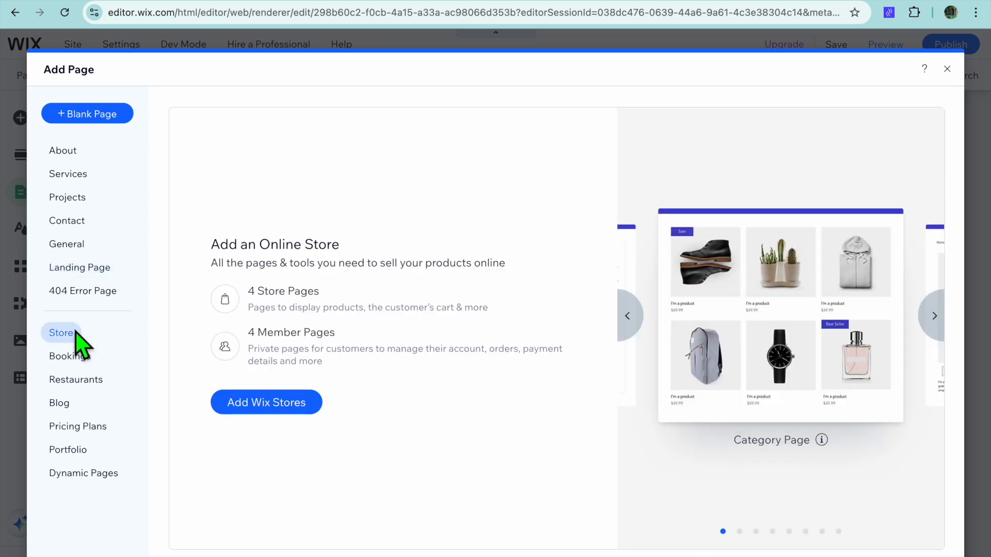
click(58, 403)
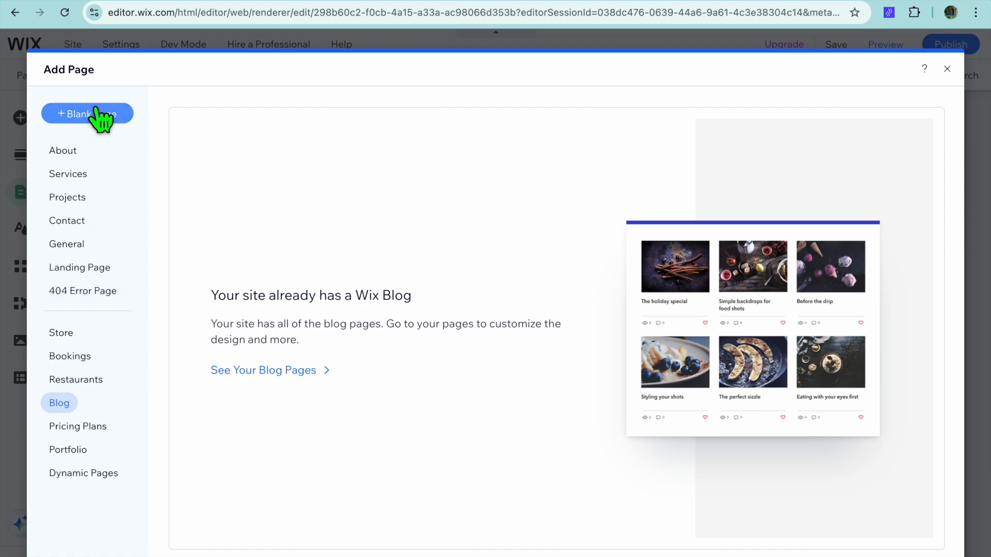
mouse_move(114, 186)
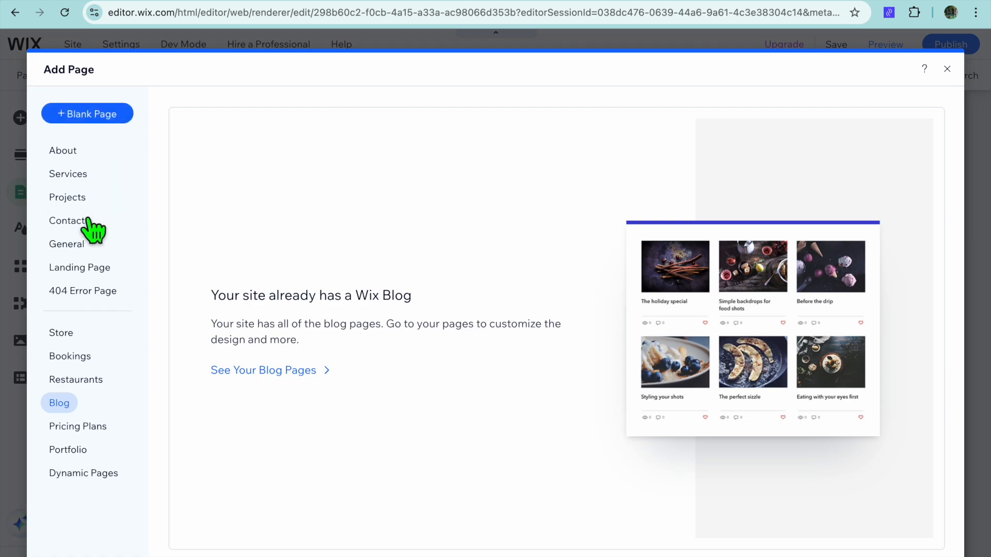
Add a new page from the Resume / CV layout in the General templates
click(66, 245)
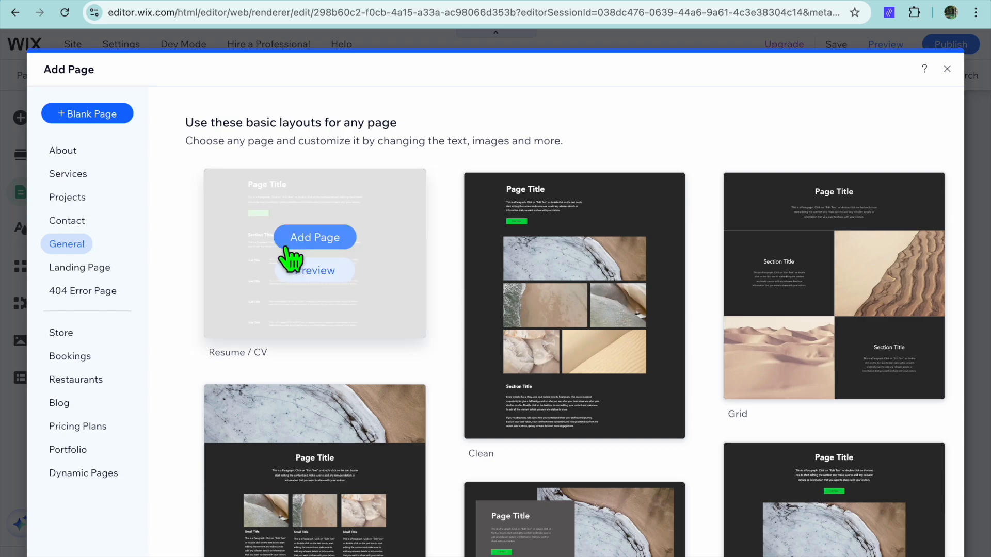
scroll(down, 3)
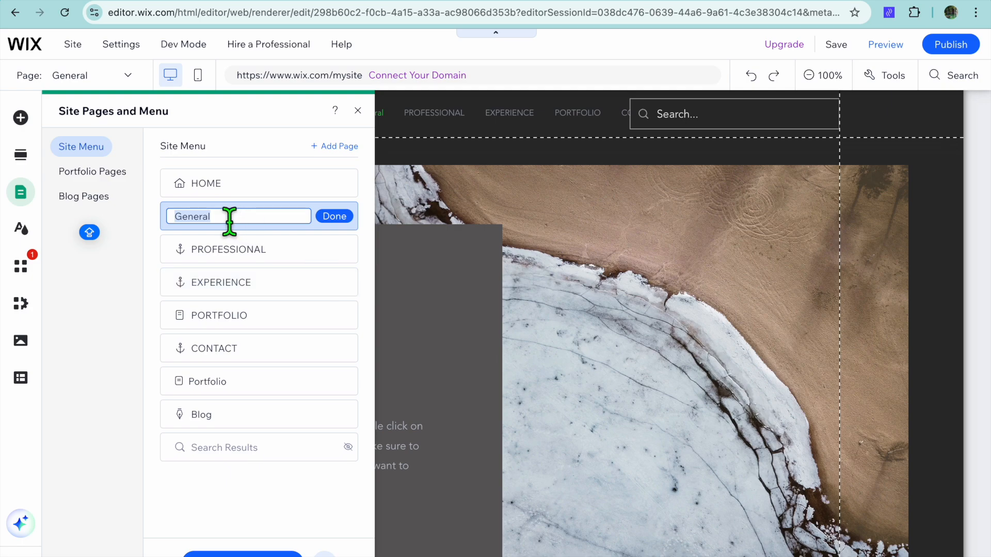
mouse_move(229, 234)
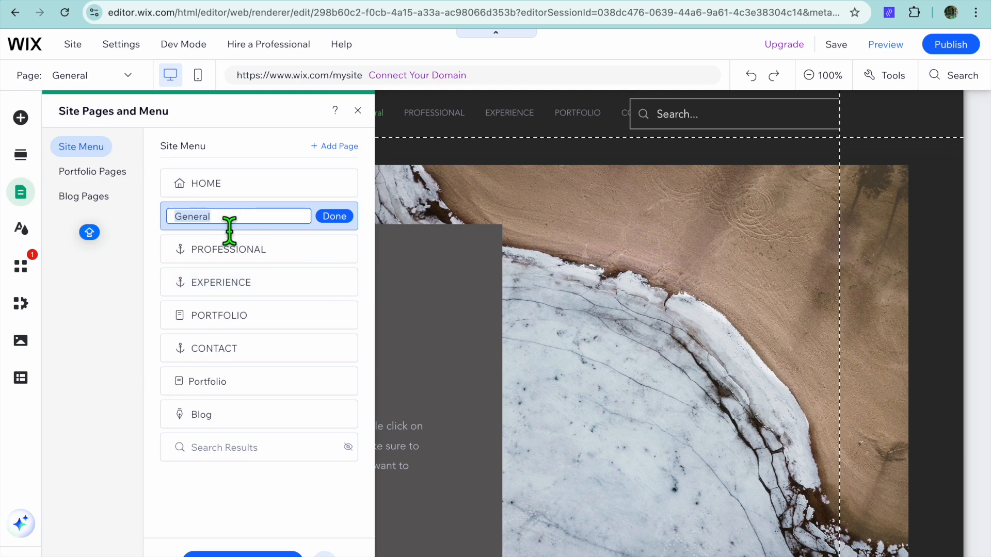
Rename the newly added page to TEST and confirm it
click(237, 216)
text(TEST)
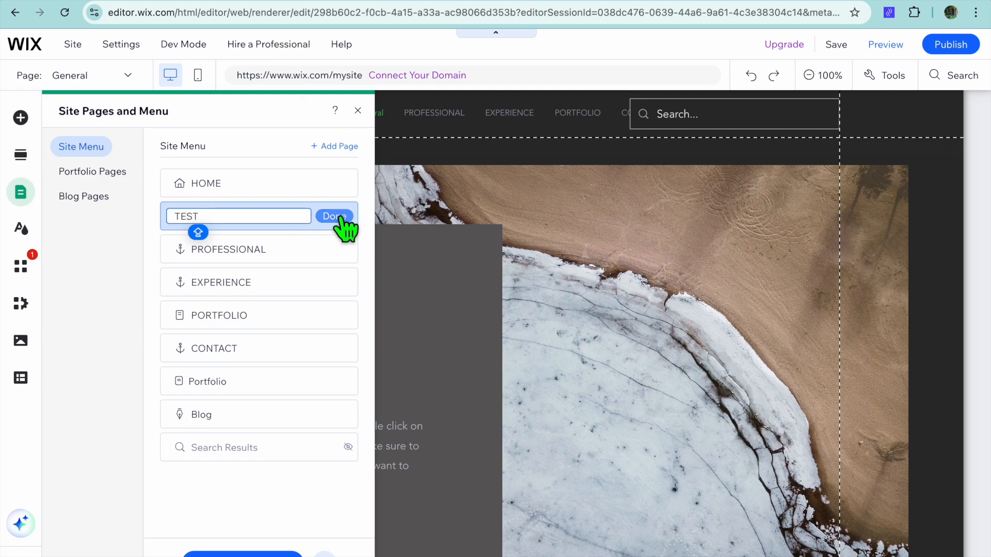
click(333, 216)
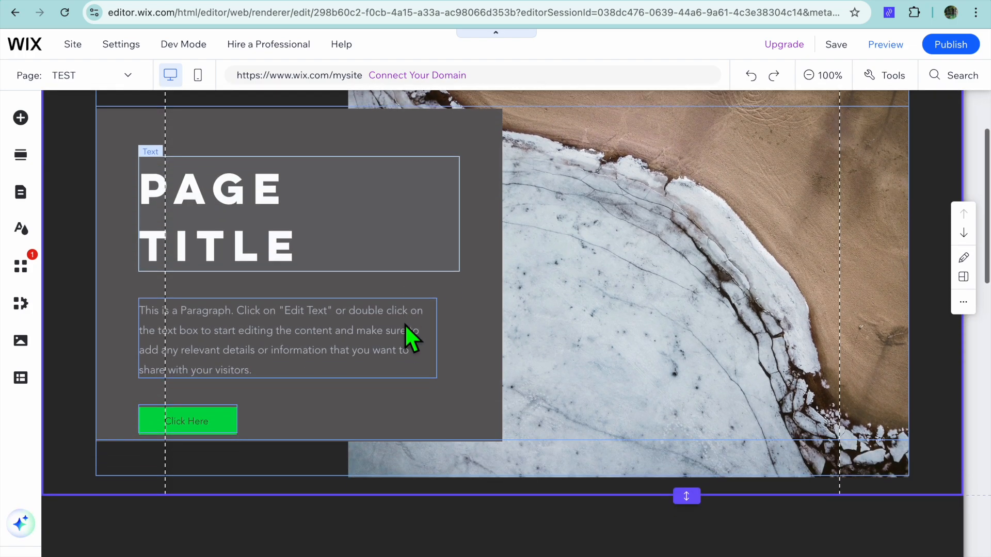
click(215, 228)
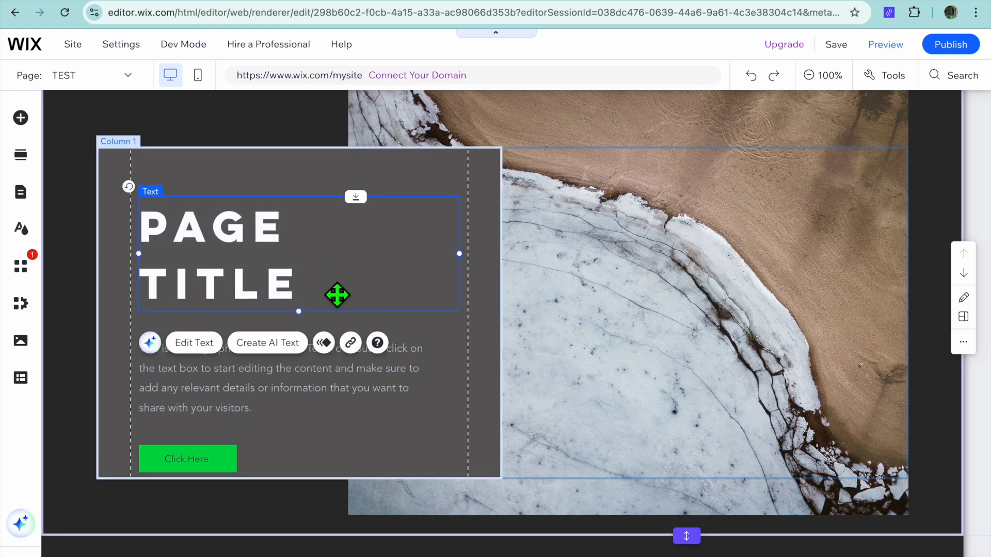
click(279, 378)
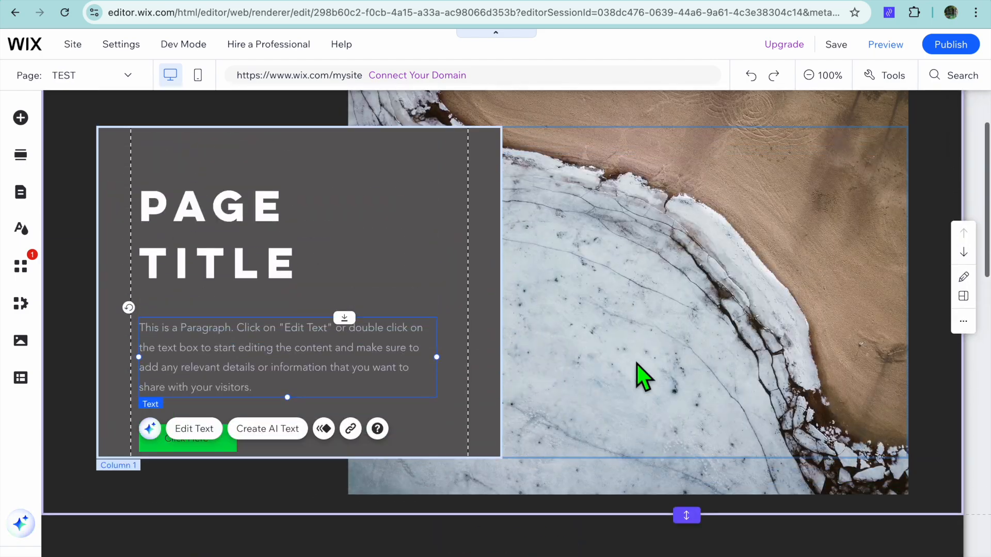
scroll(down, 3)
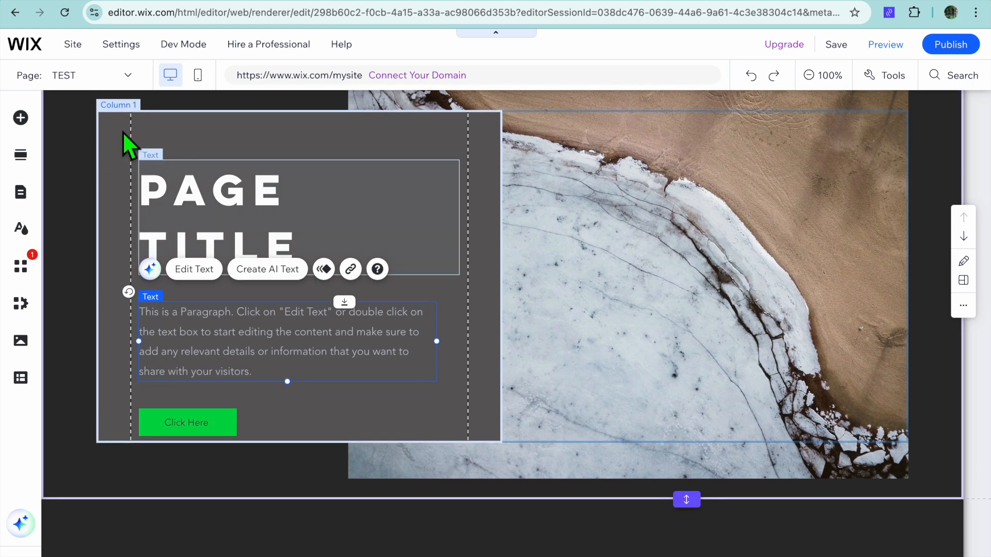
mouse_move(20, 118)
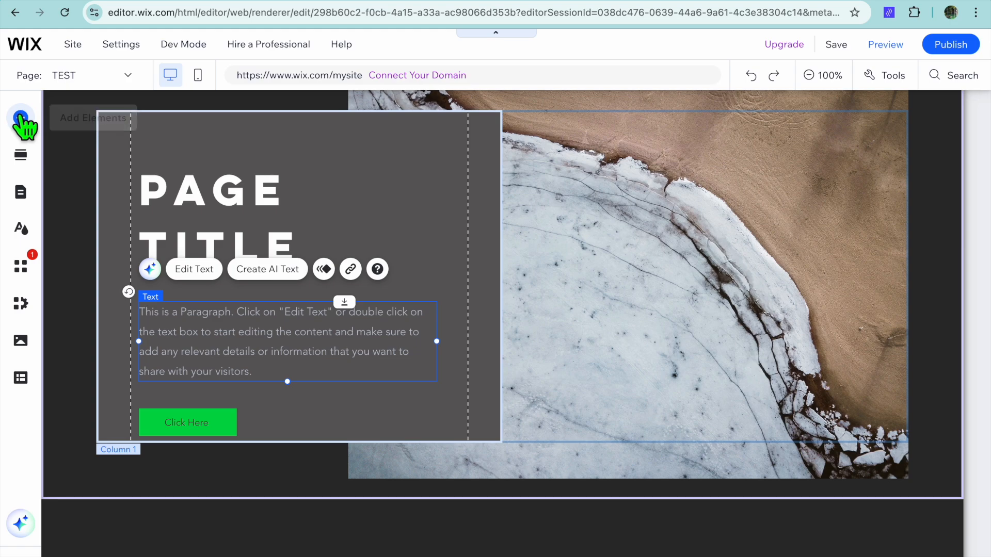
Add a Wix Video player from the Video & Music elements beside the page title
click(21, 118)
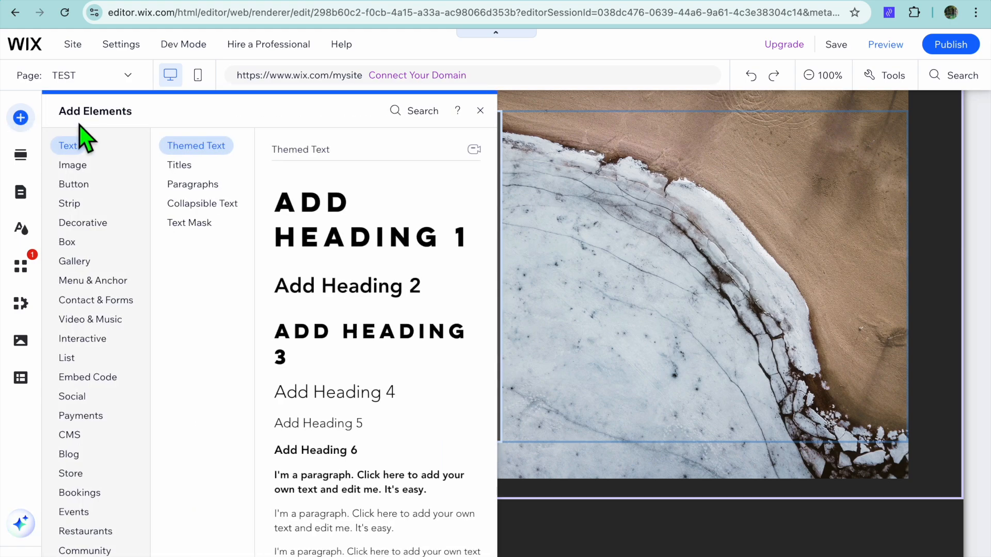
click(90, 319)
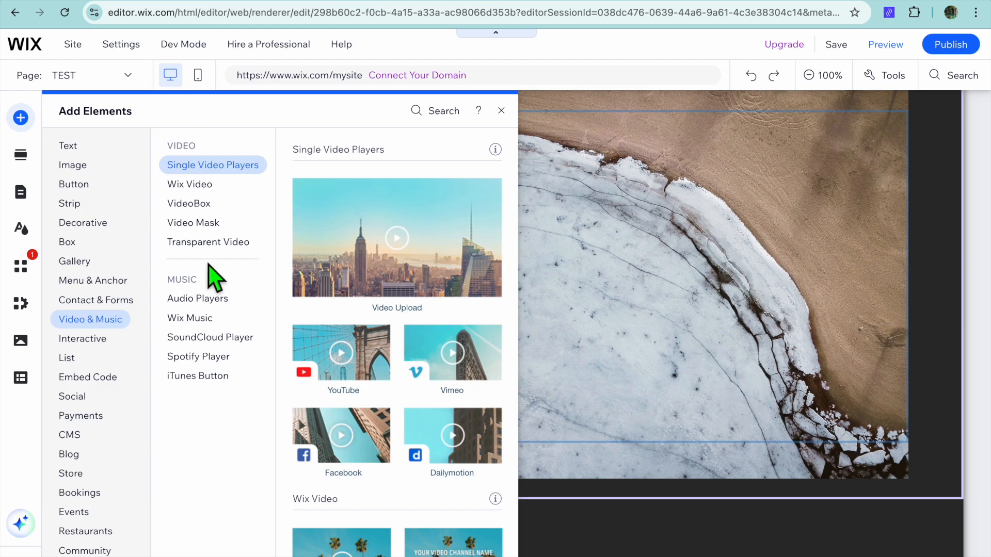
click(189, 184)
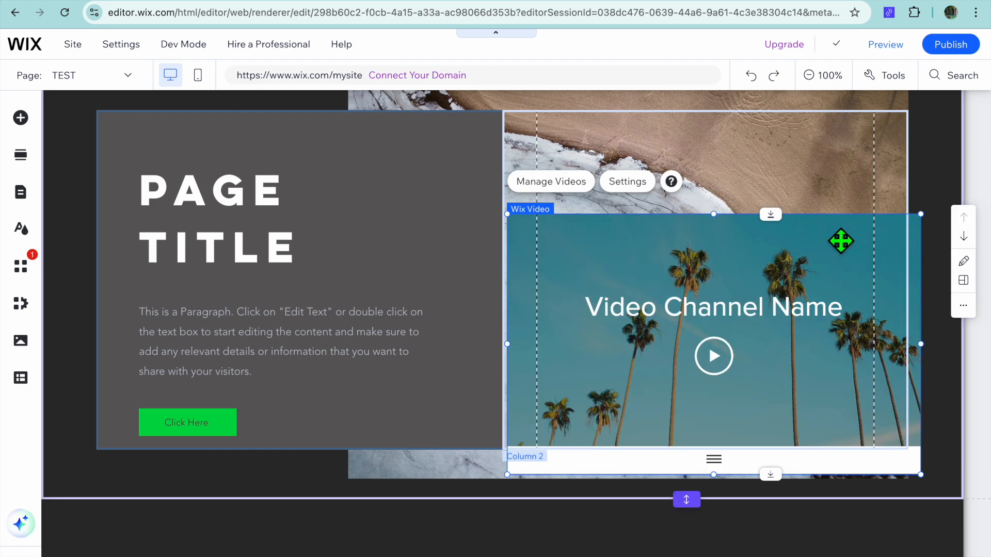
Adjust the Wix Video element in Column 2 and go to Manage Videos
drag(841, 240, 778, 289)
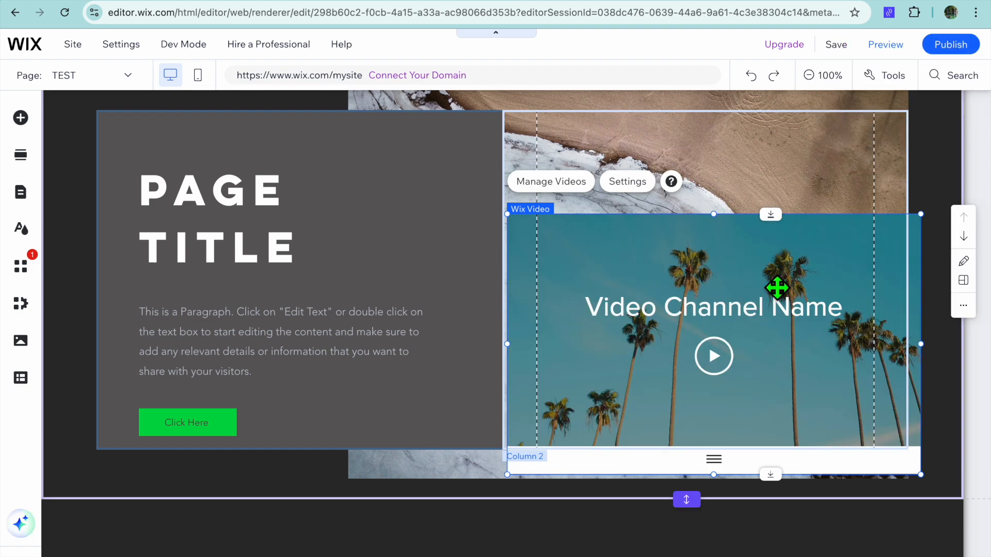
mouse_move(577, 222)
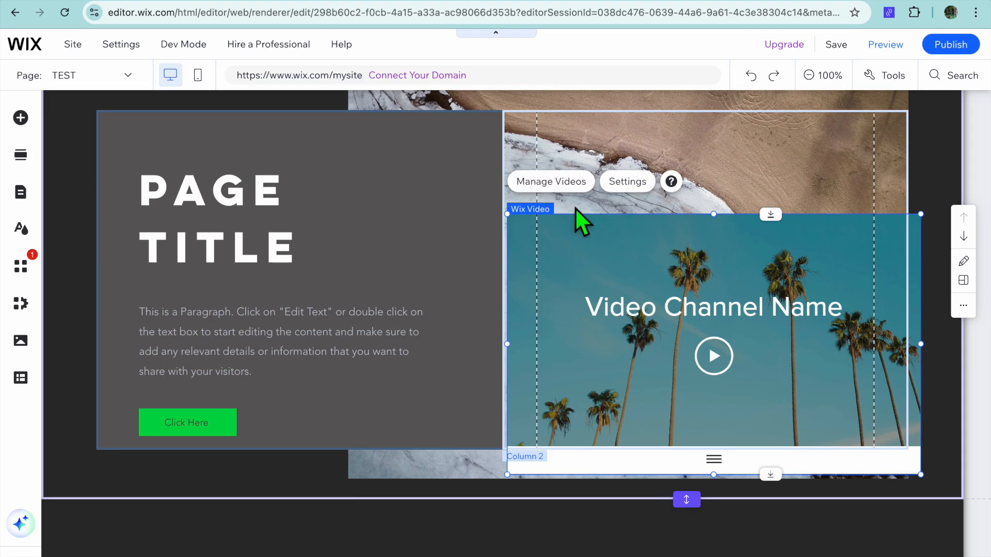
click(551, 182)
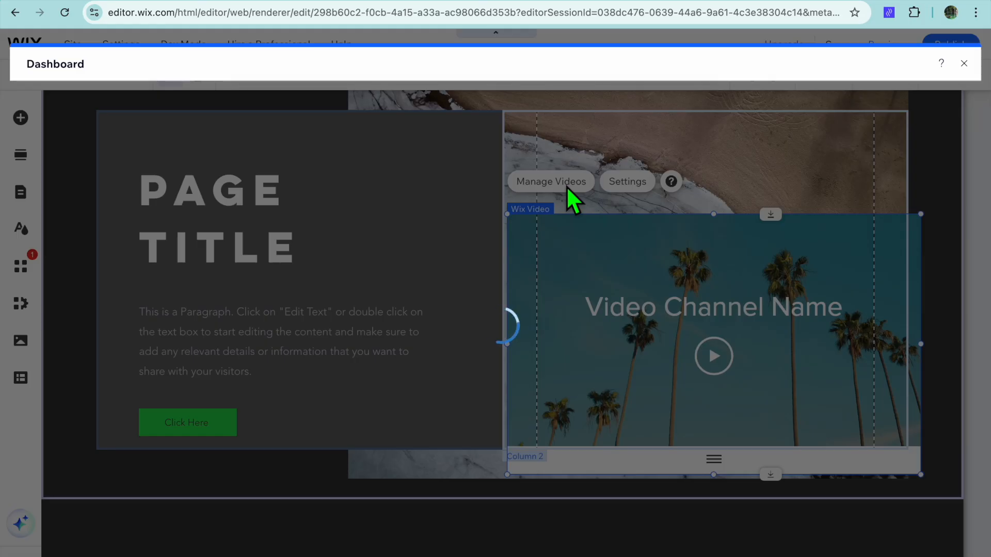
View the empty Video Library upload page in the dashboard, then close it to return to TEST
click(550, 181)
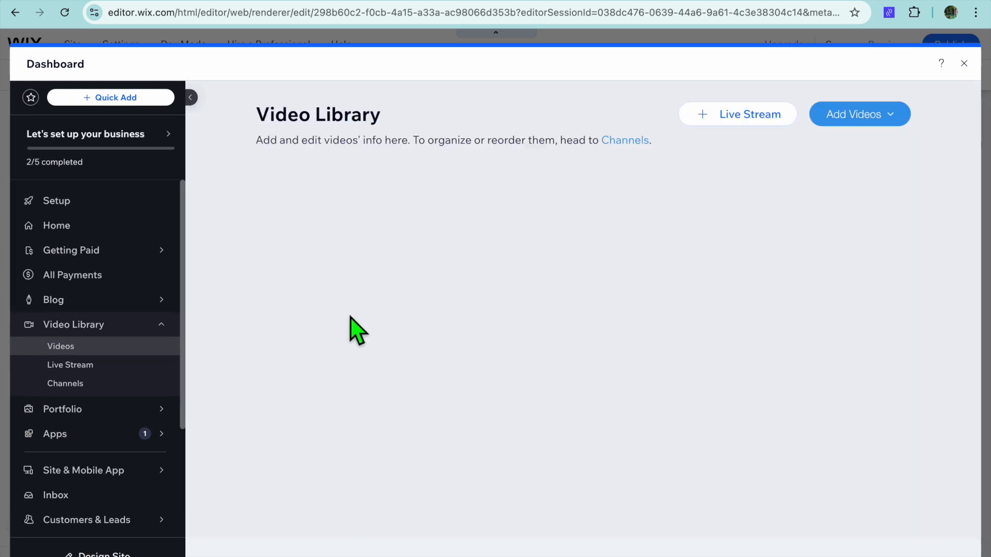
click(858, 114)
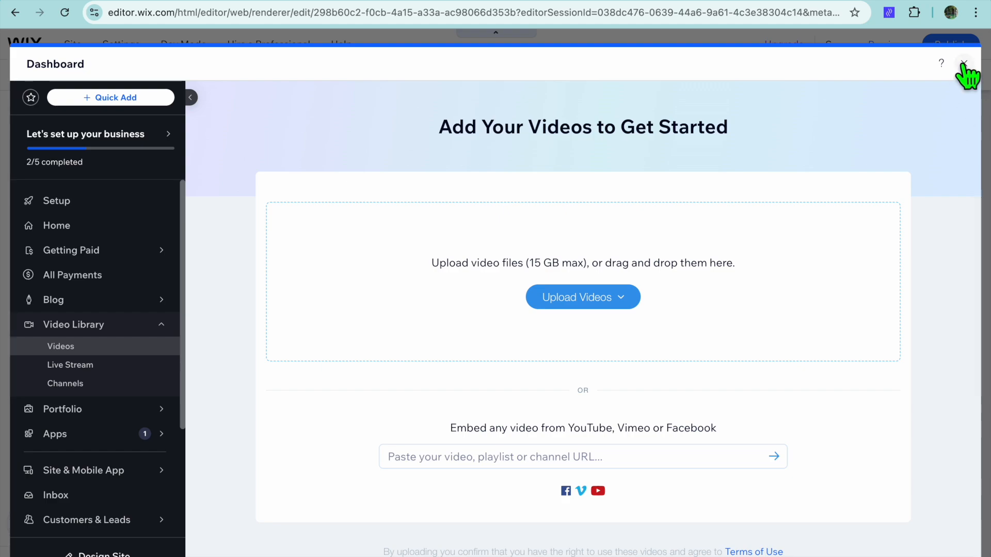
click(964, 63)
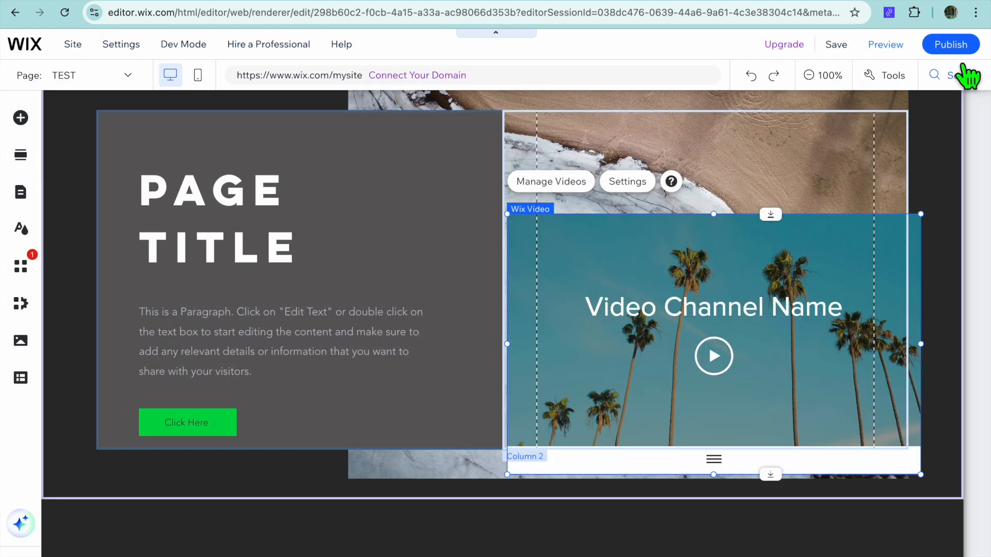
mouse_move(885, 44)
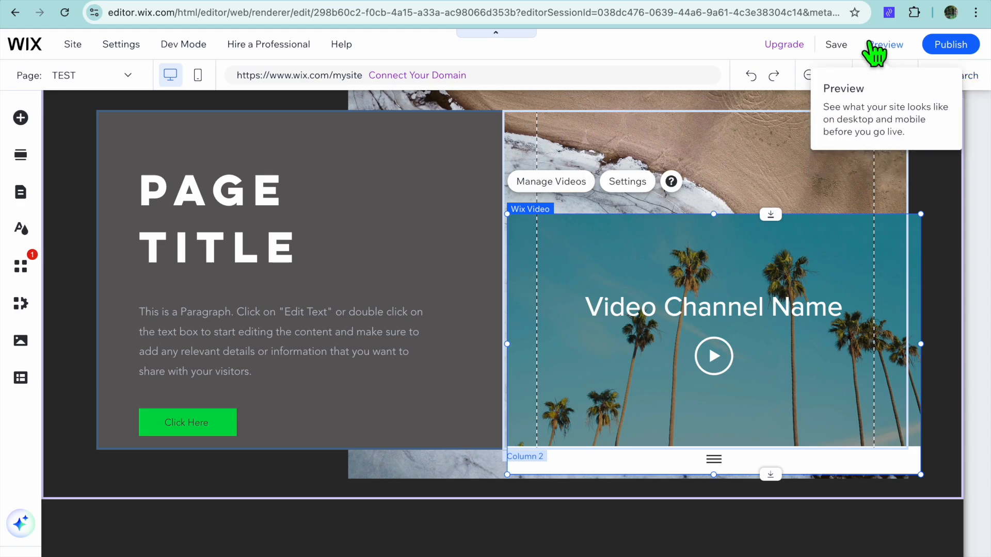